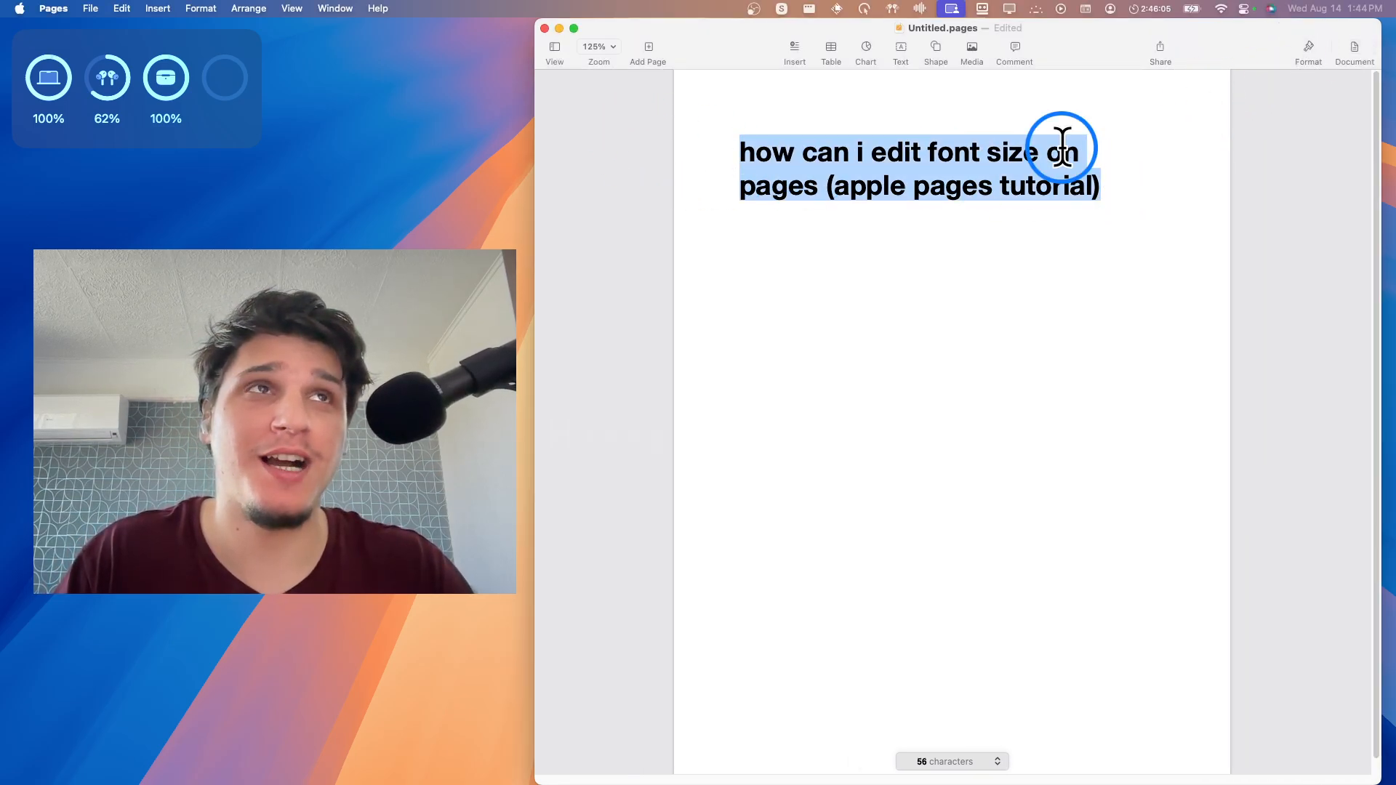
Step: Select the phrase 'font size' in the bold title and show the Format sidebar
left_click(1309, 45)
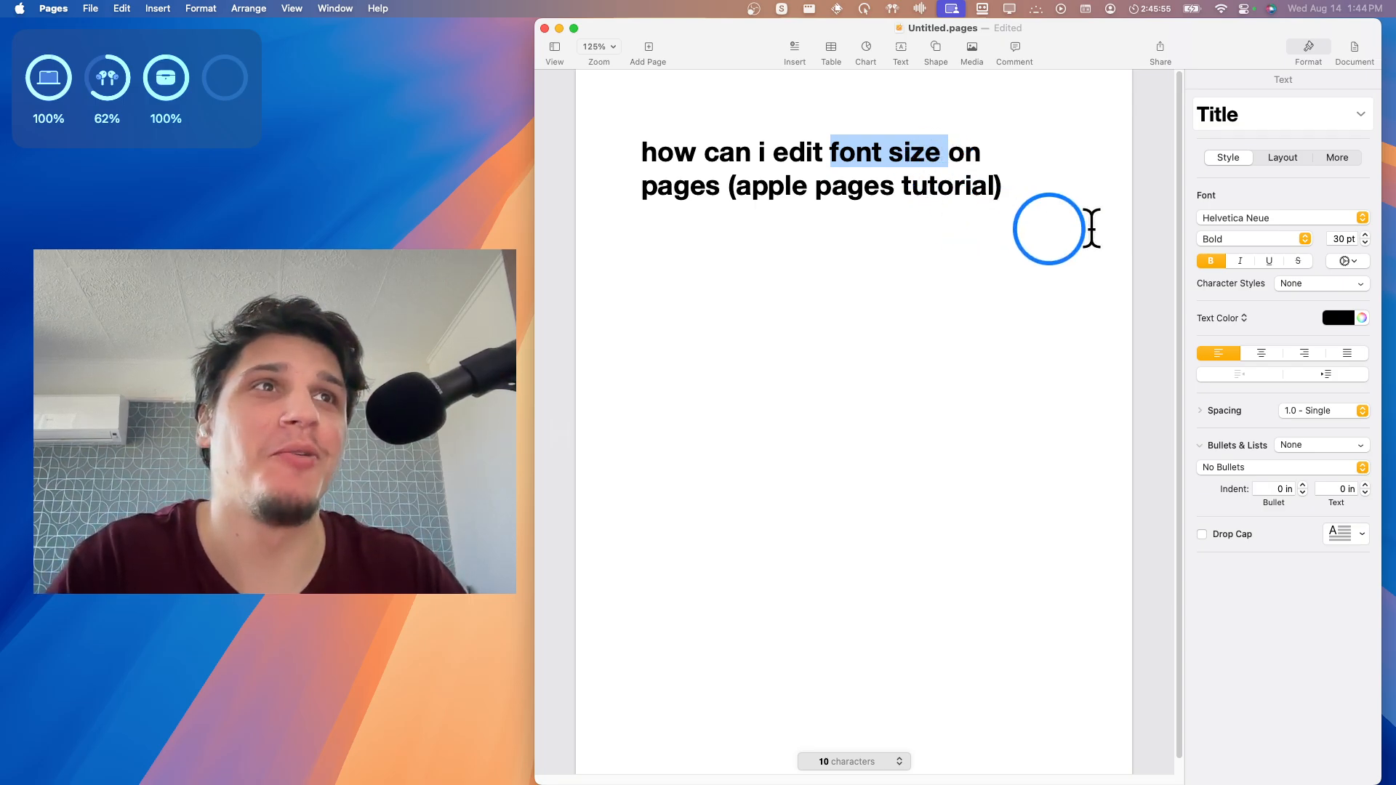
Step: Shrink 'font size' well below the 30-point title text and start a new line
left_click(1342, 238)
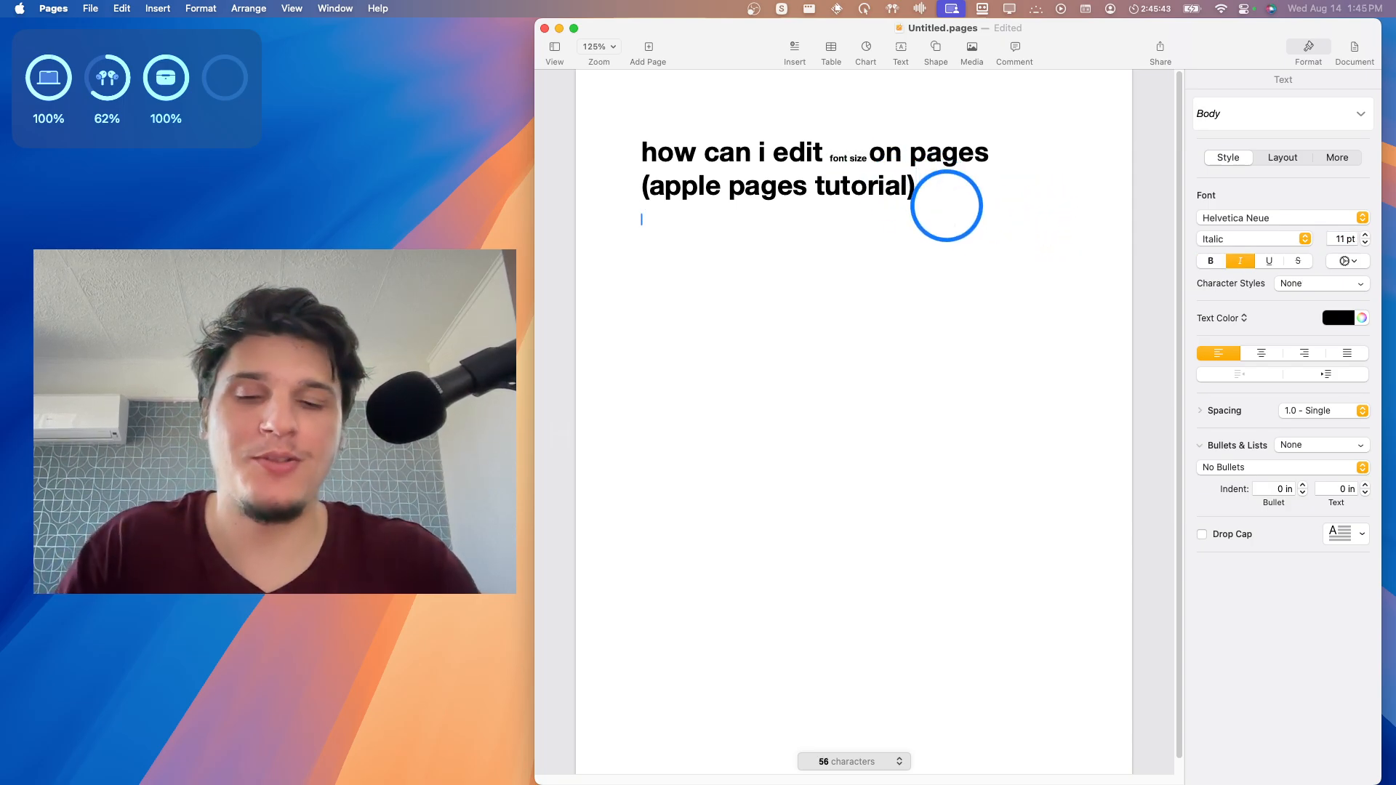
Step: Add 'how can i edit font size on pages (apple pages tutorial)' and restyle it as a Heading
type("how can i edit font size on pages (apple pages tutorial)")
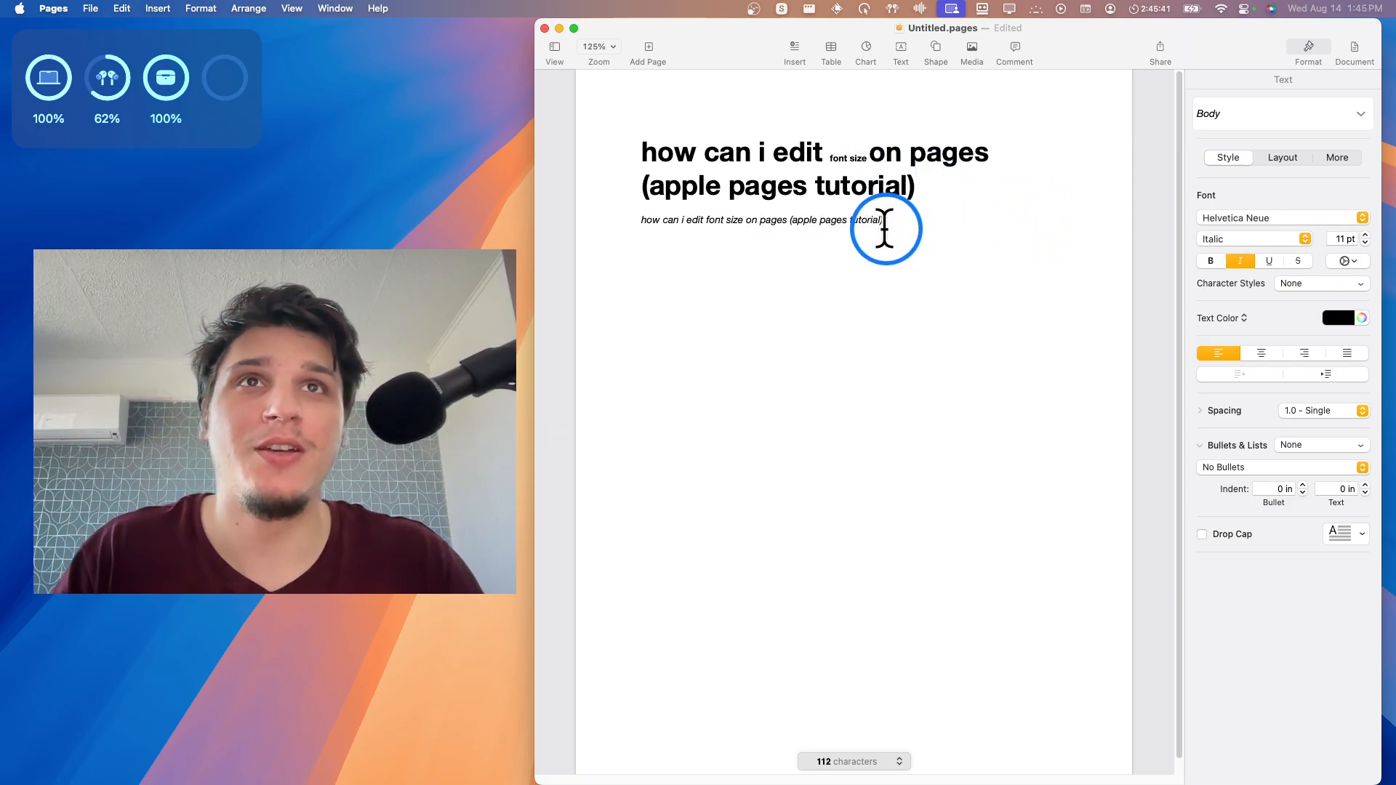
left_click(1282, 113)
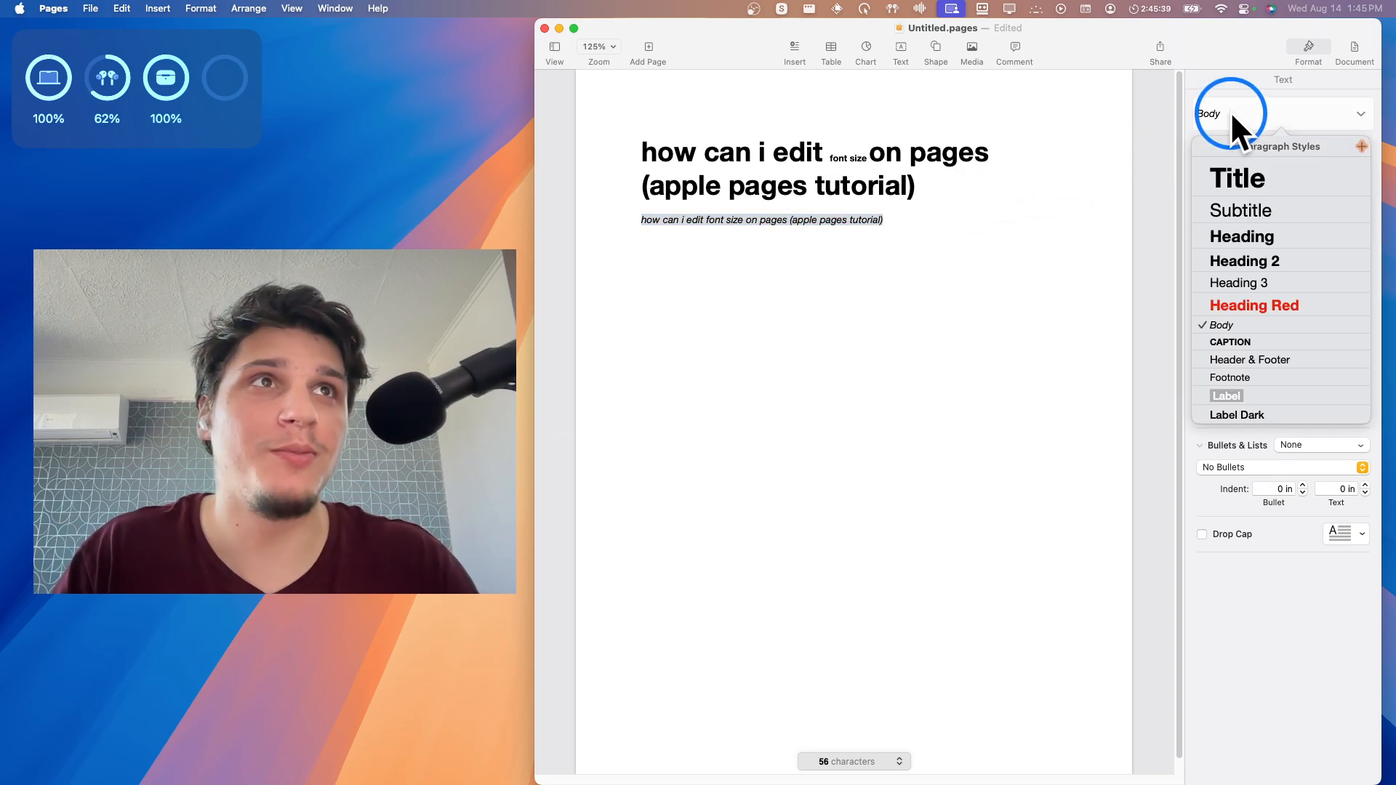
mouse_move(1320, 215)
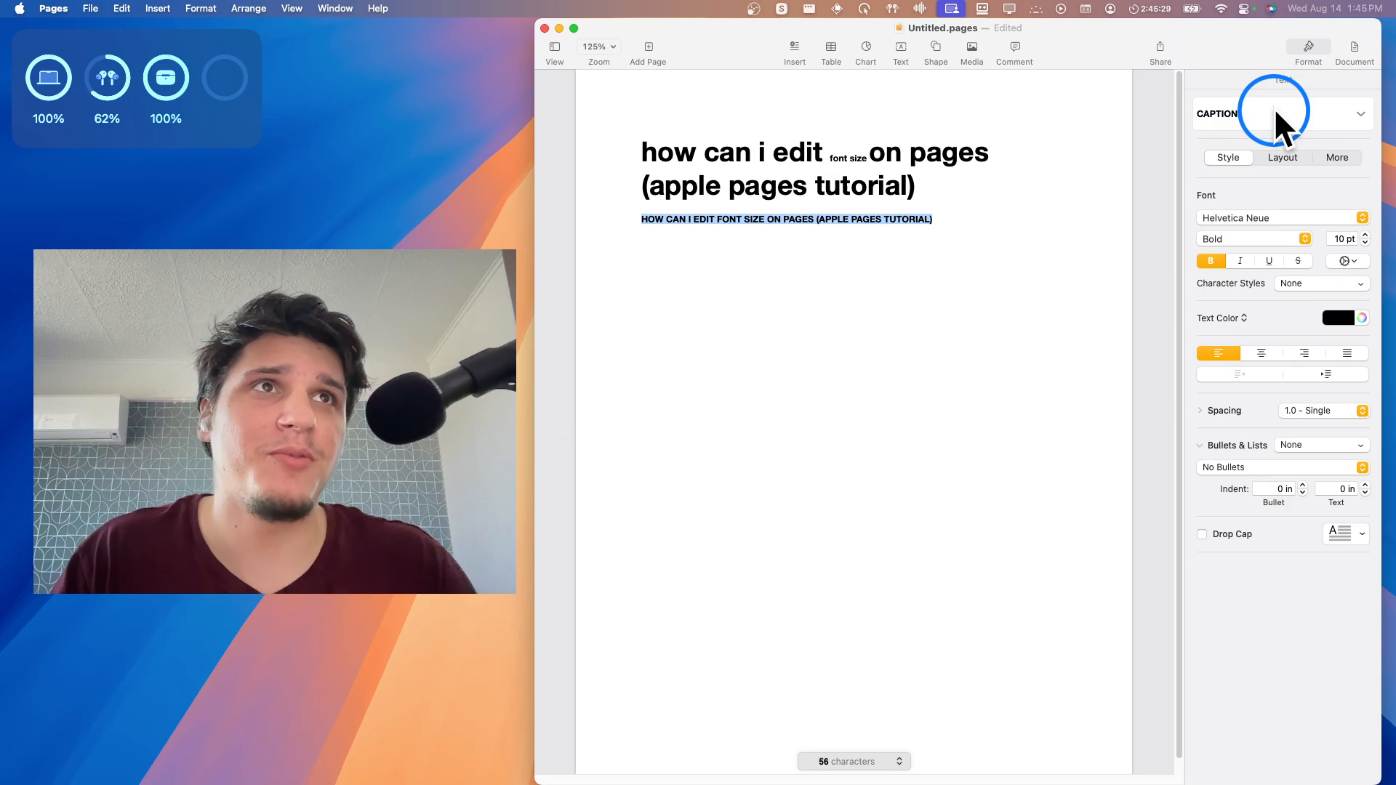
left_click(1282, 113)
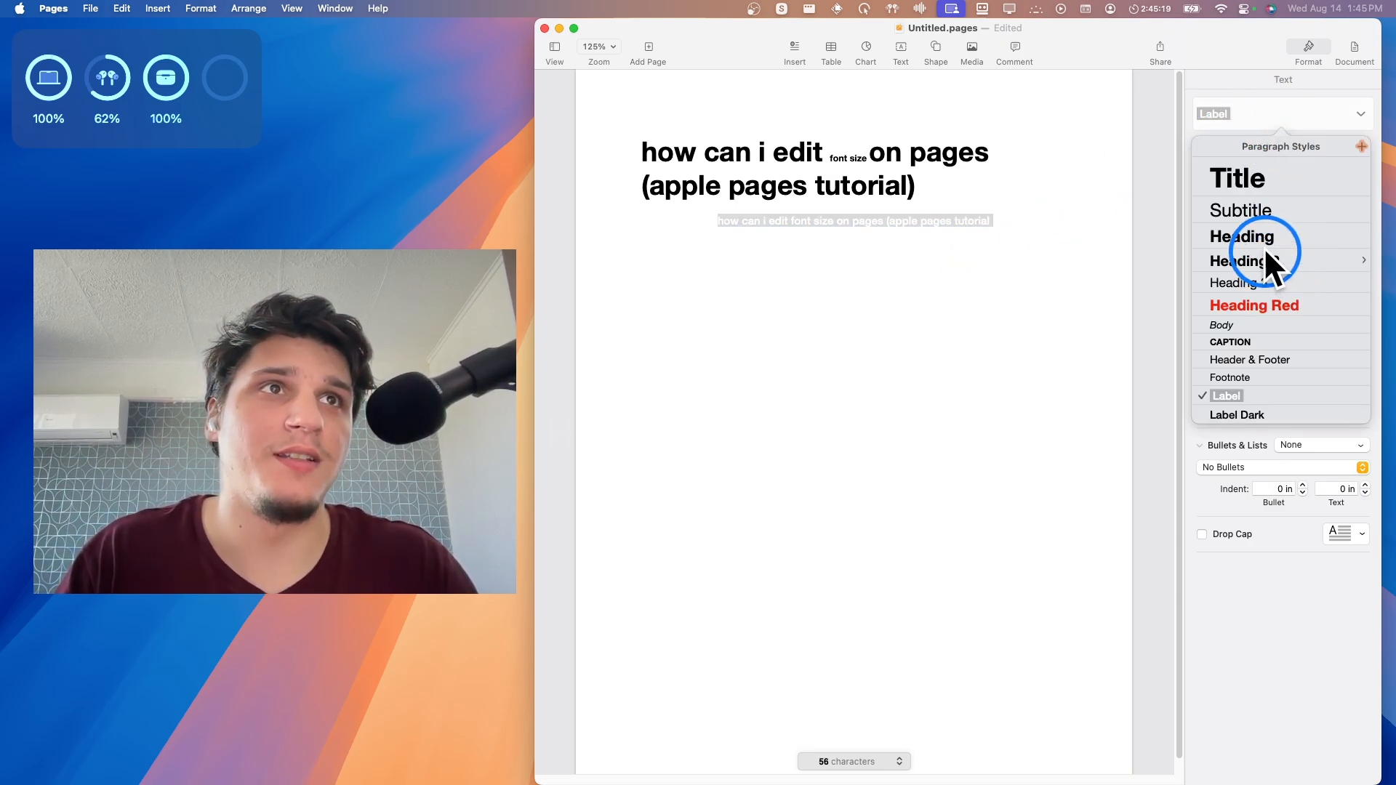
left_click(1241, 235)
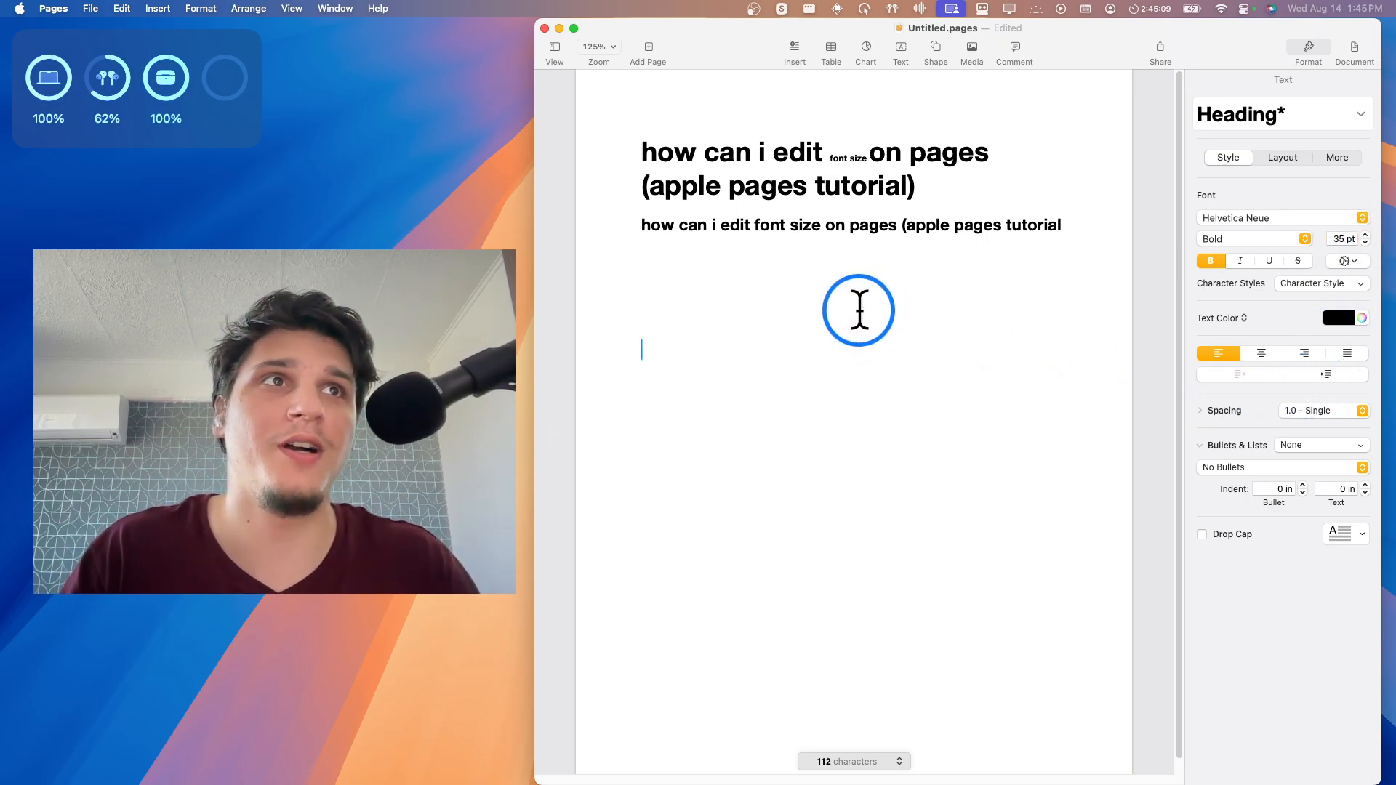
Step: Add large bold 'Gfdfd' followed by 4-point 'fdffdf' and start a new line
type("gfdfd")
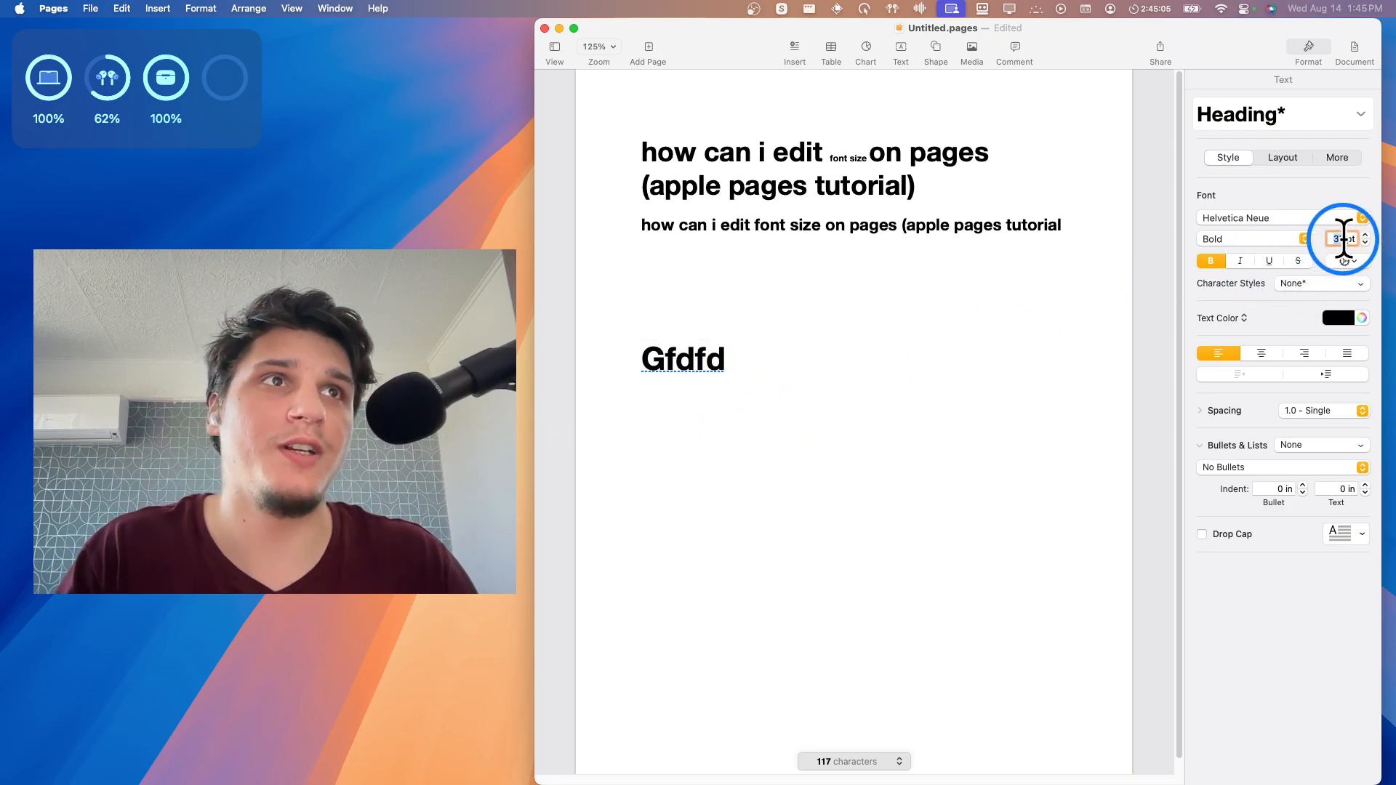
type("fdffdfdddfdf")
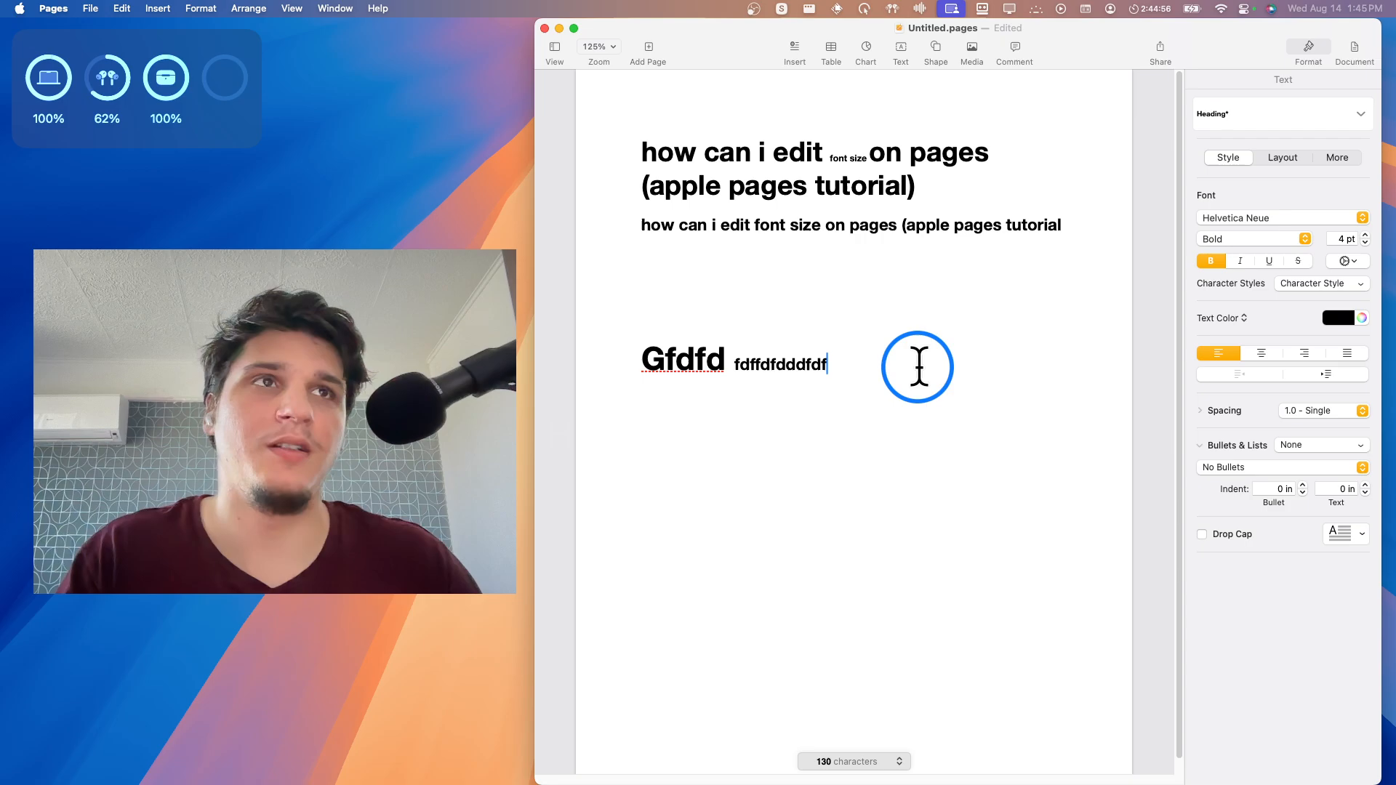
left_click(1239, 260)
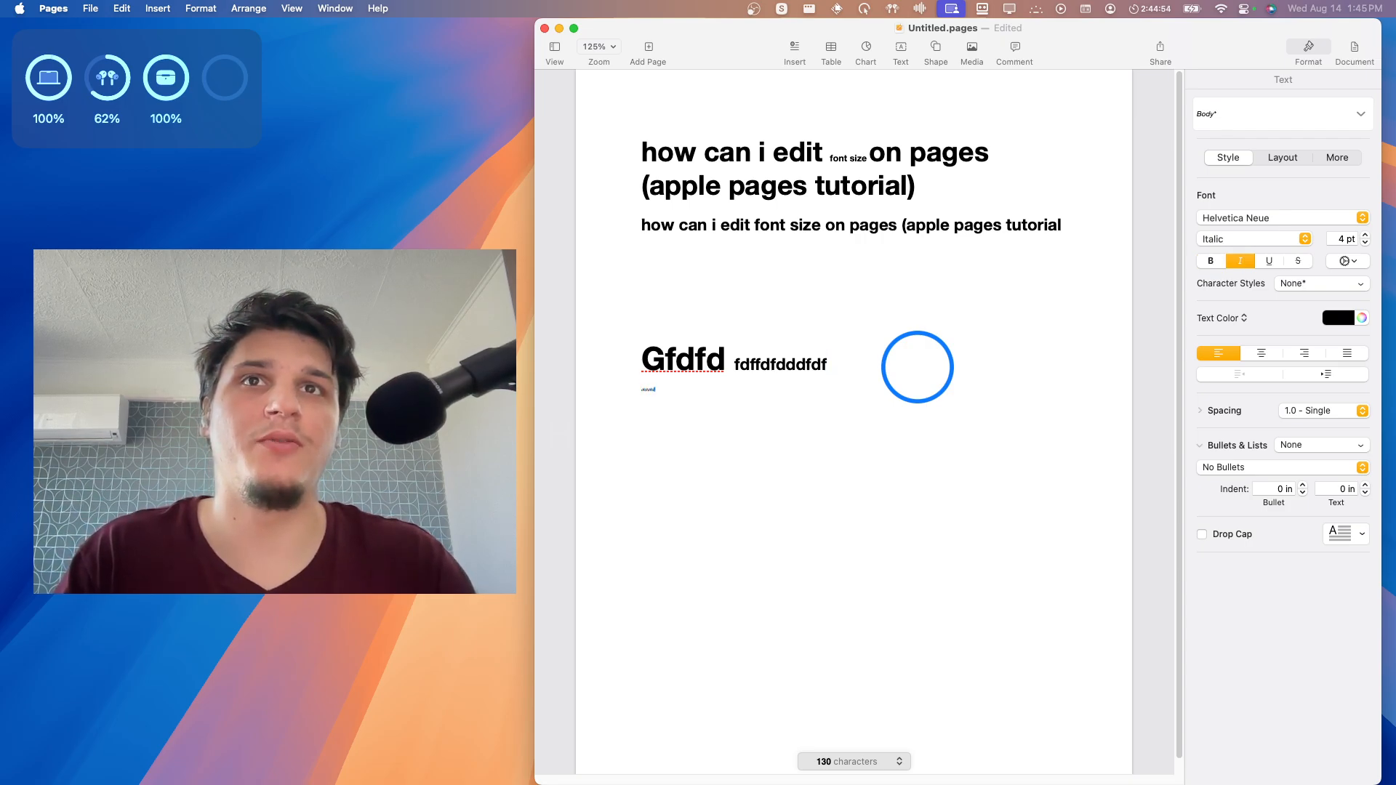